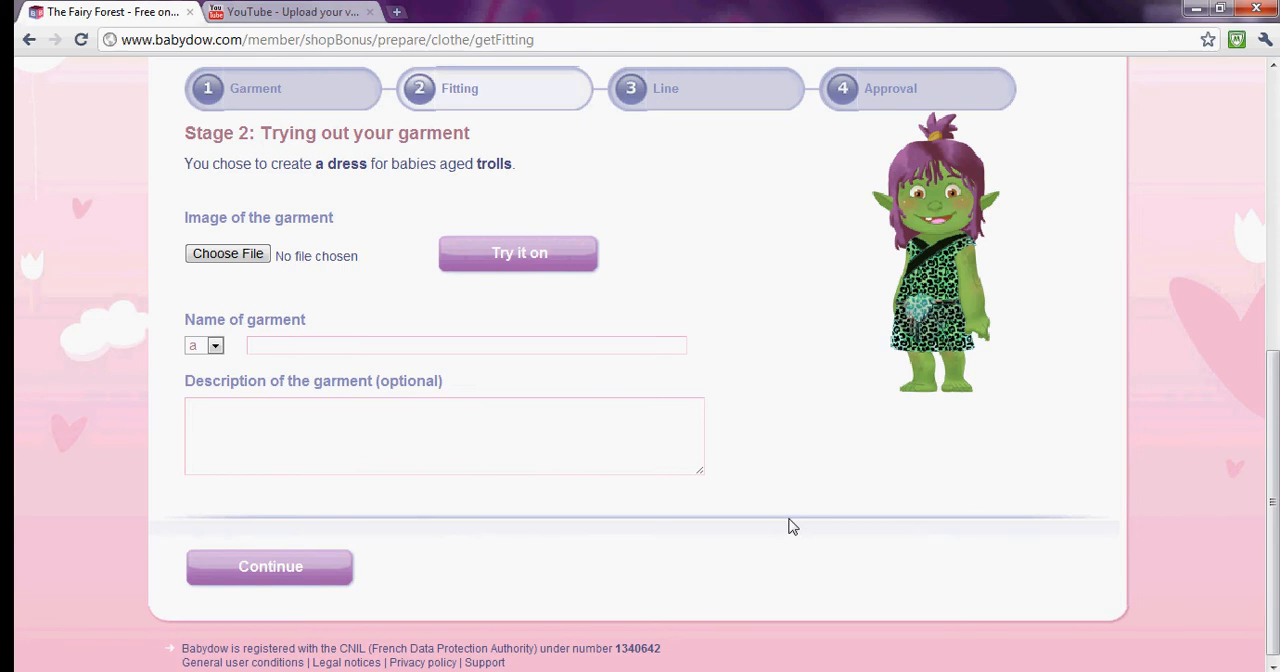
Zoom the browser page in so the troll fitting stage shows enlarged.
left_click(1264, 40)
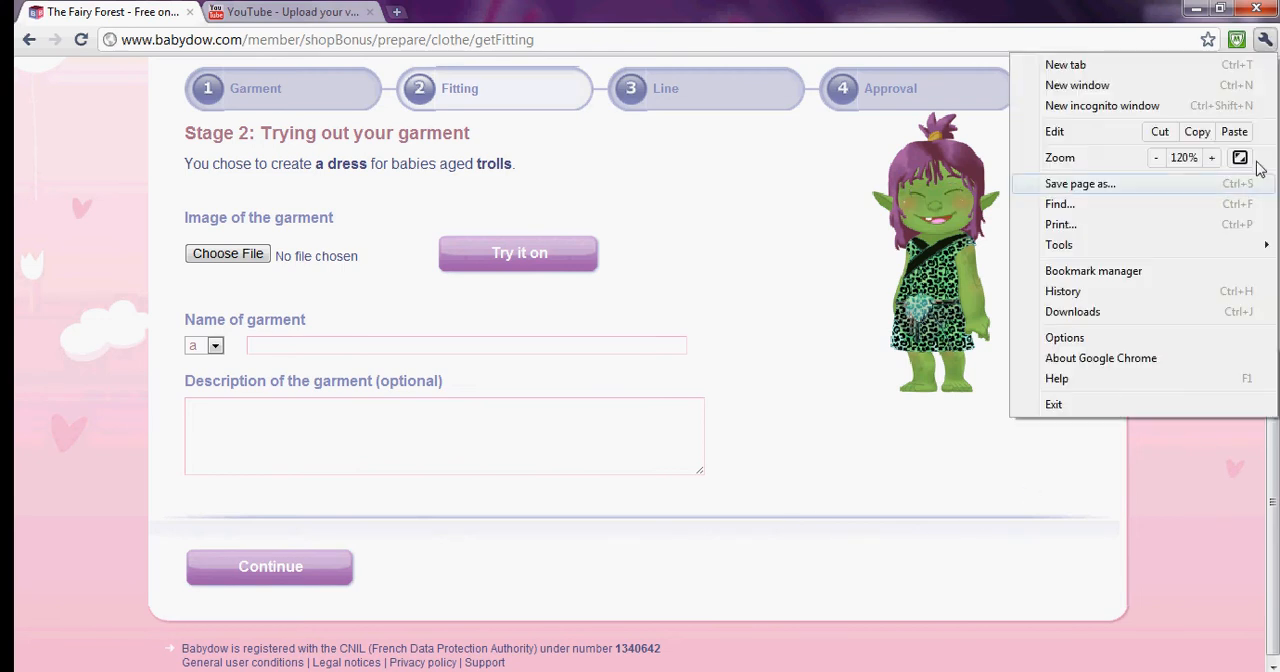
left_click(1212, 156)
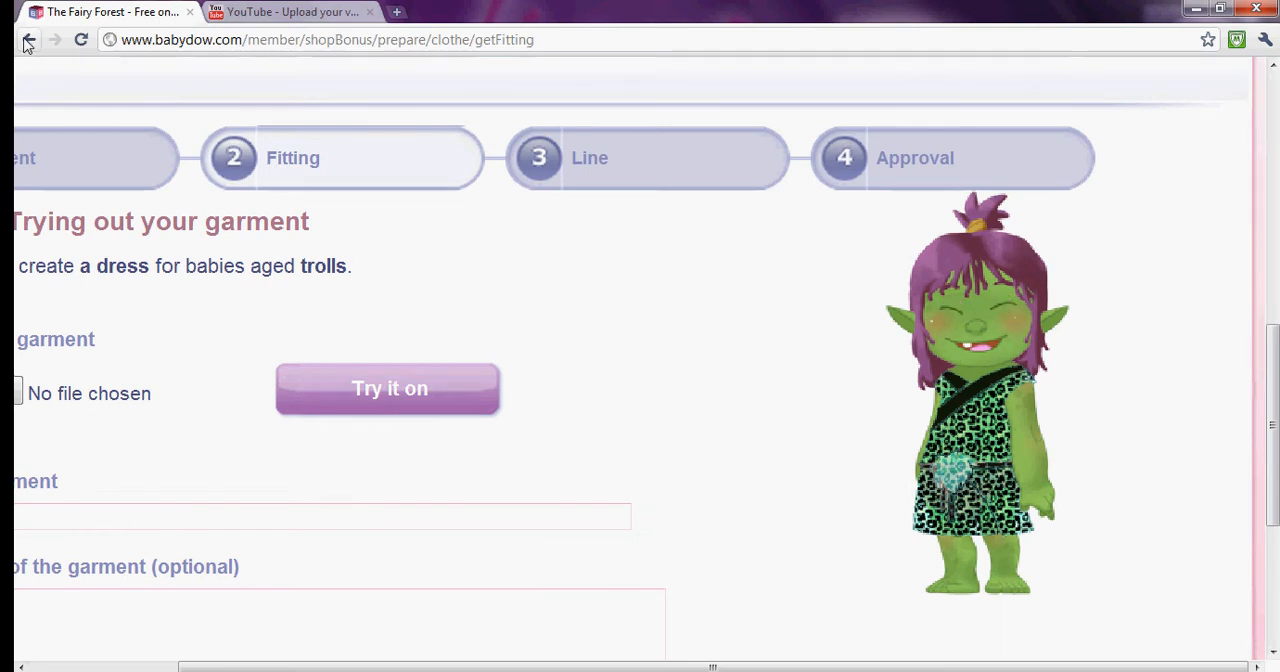
Go back to Stage 1, pick 18 to 36 months and Sweaters, and continue to fitting.
left_click(28, 40)
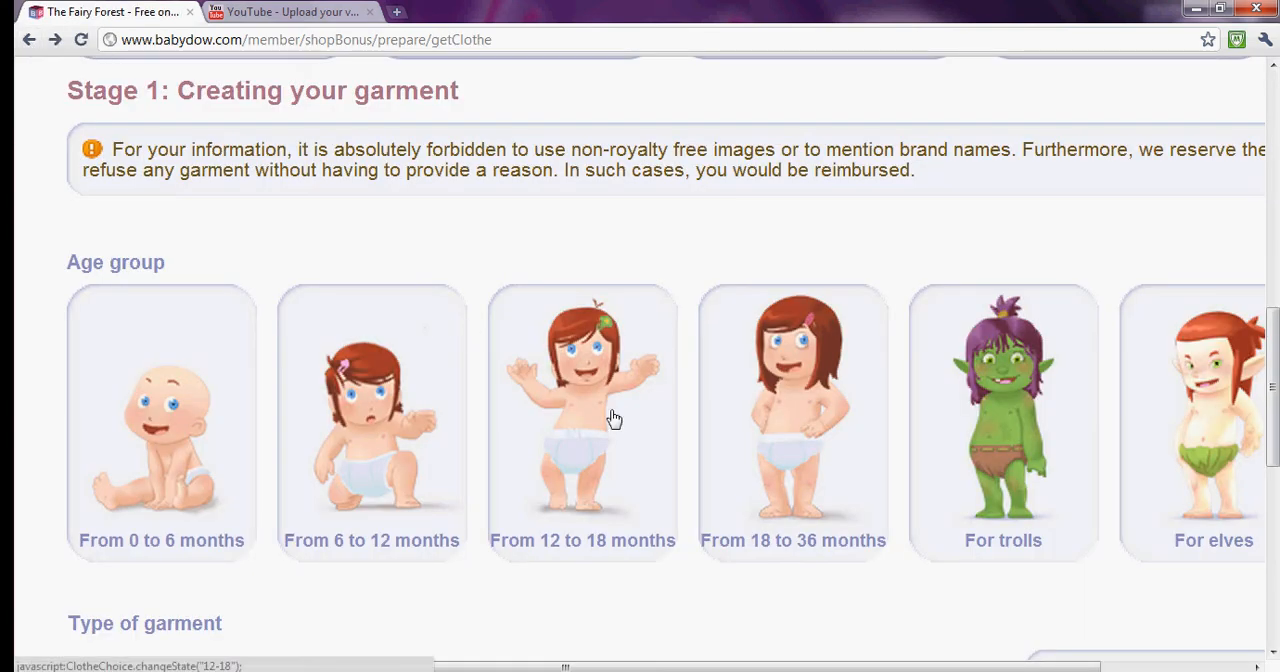
left_click(792, 420)
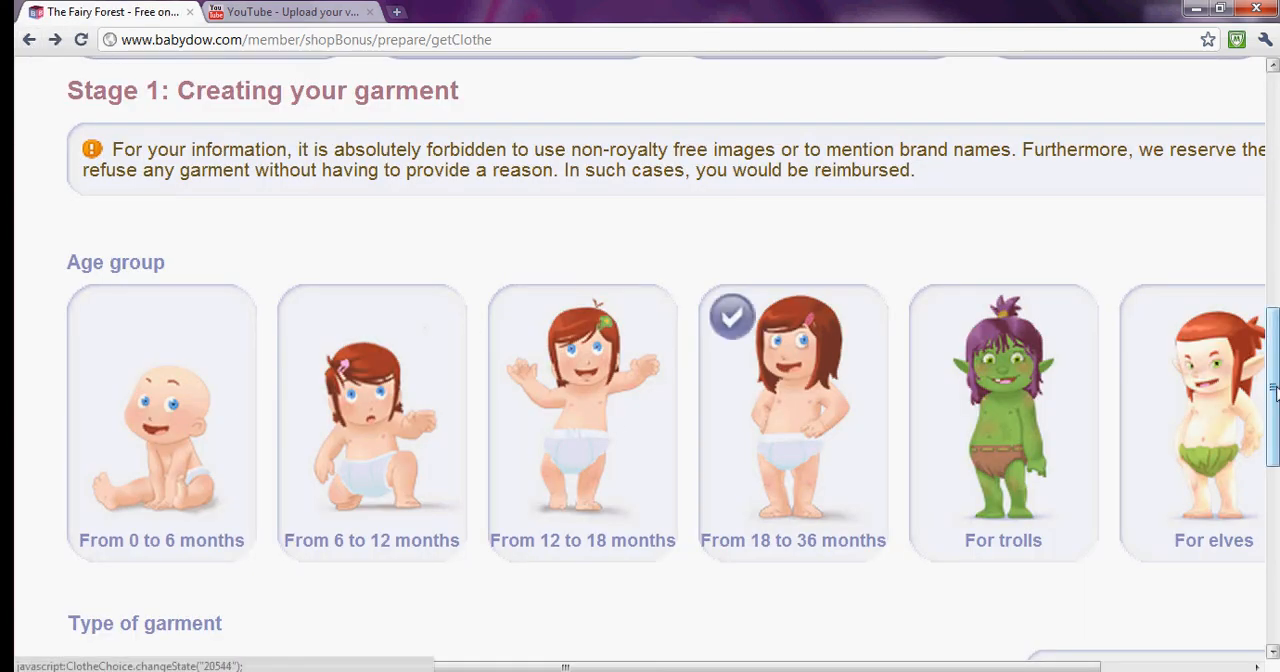
scroll("down", 3)
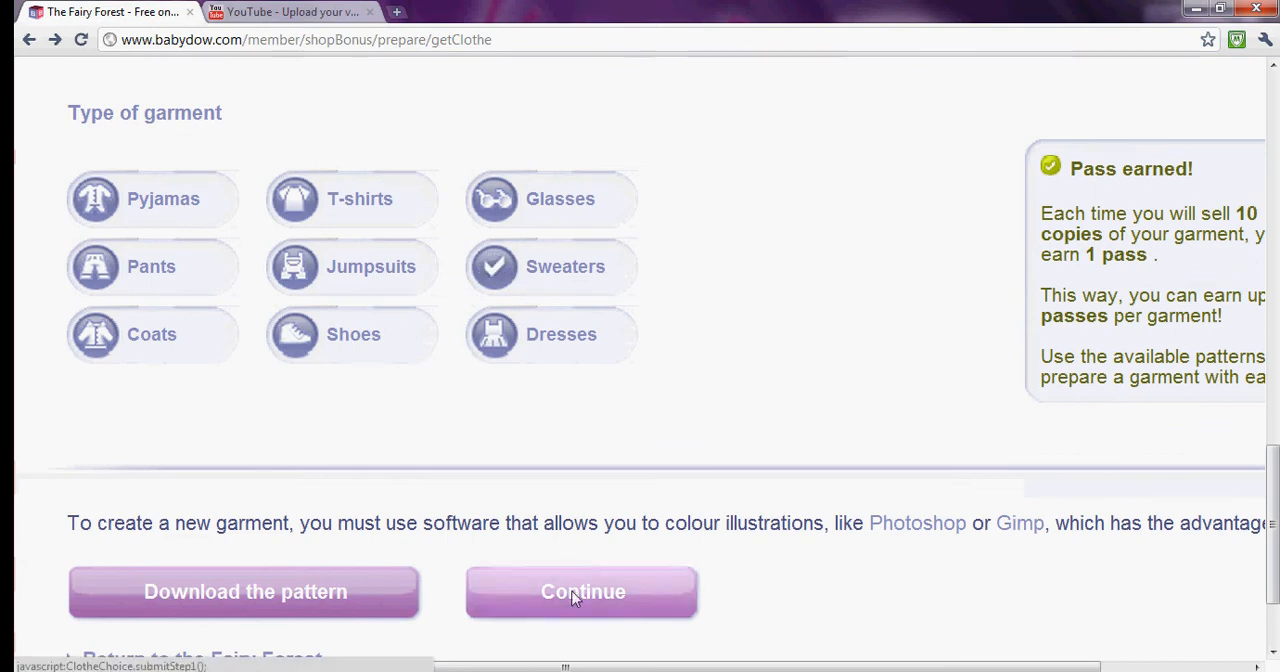
left_click(582, 592)
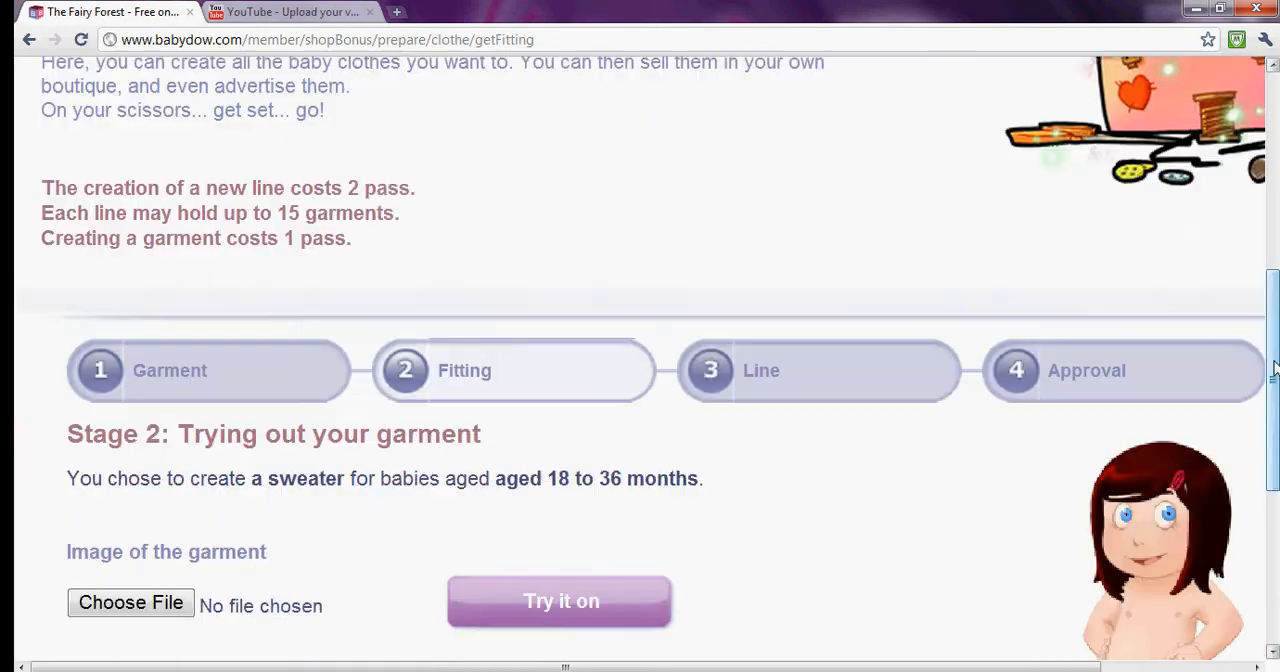
Attach cuteshirt.xcf from the Pictures library as the garment image.
left_click(130, 602)
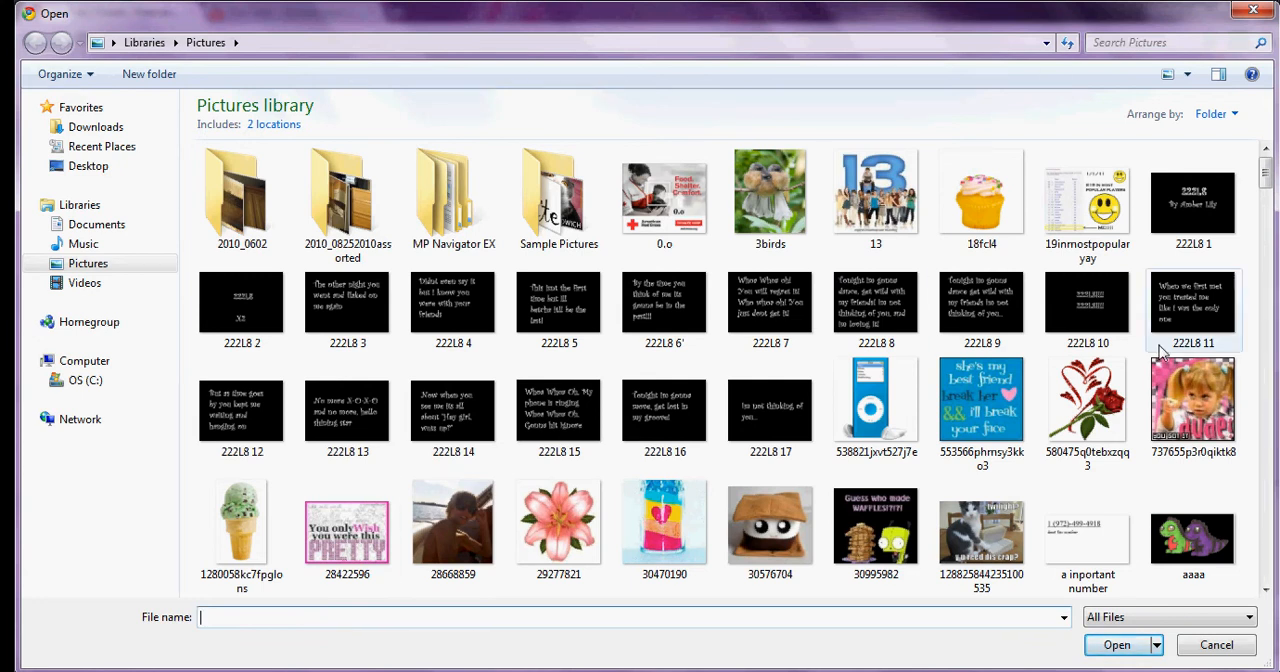
scroll("down", 3)
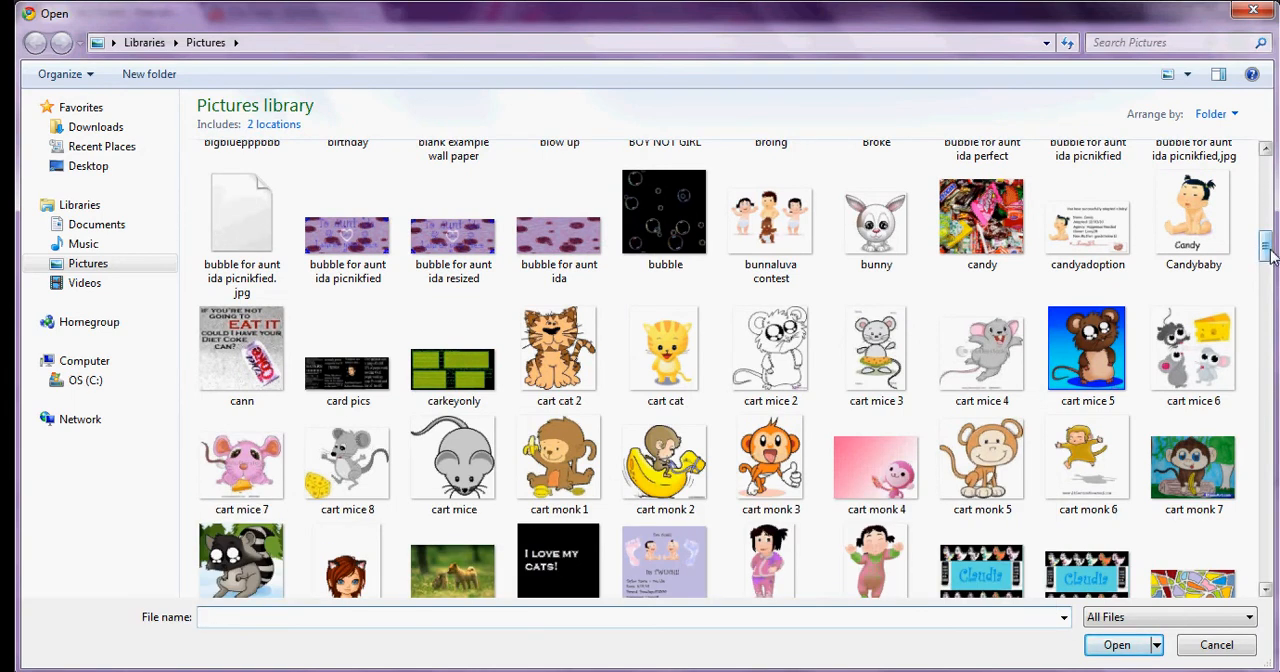
type("littl")
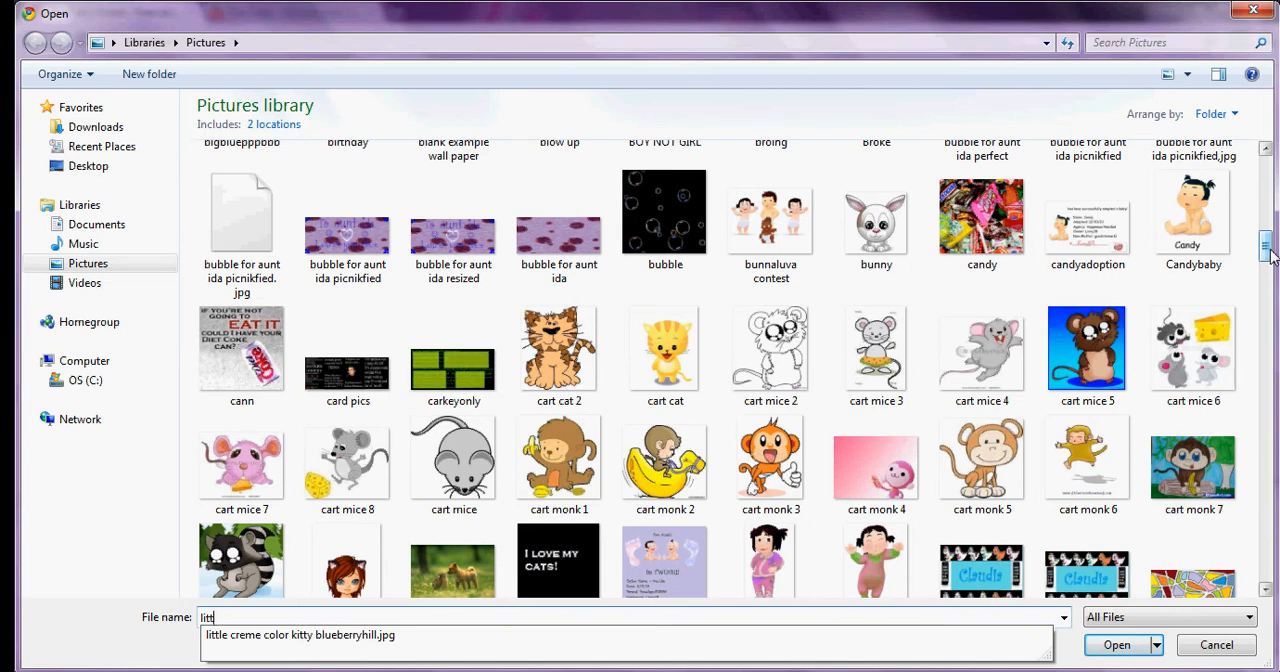
scroll("down", 3)
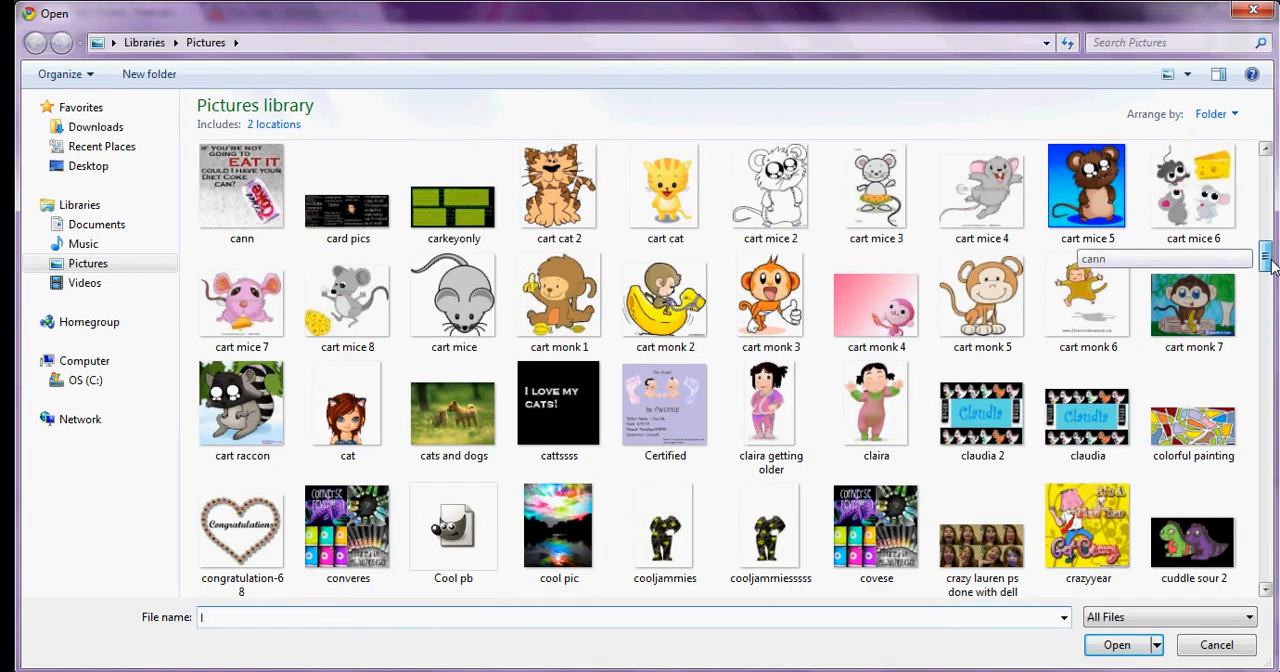
scroll("down", 3)
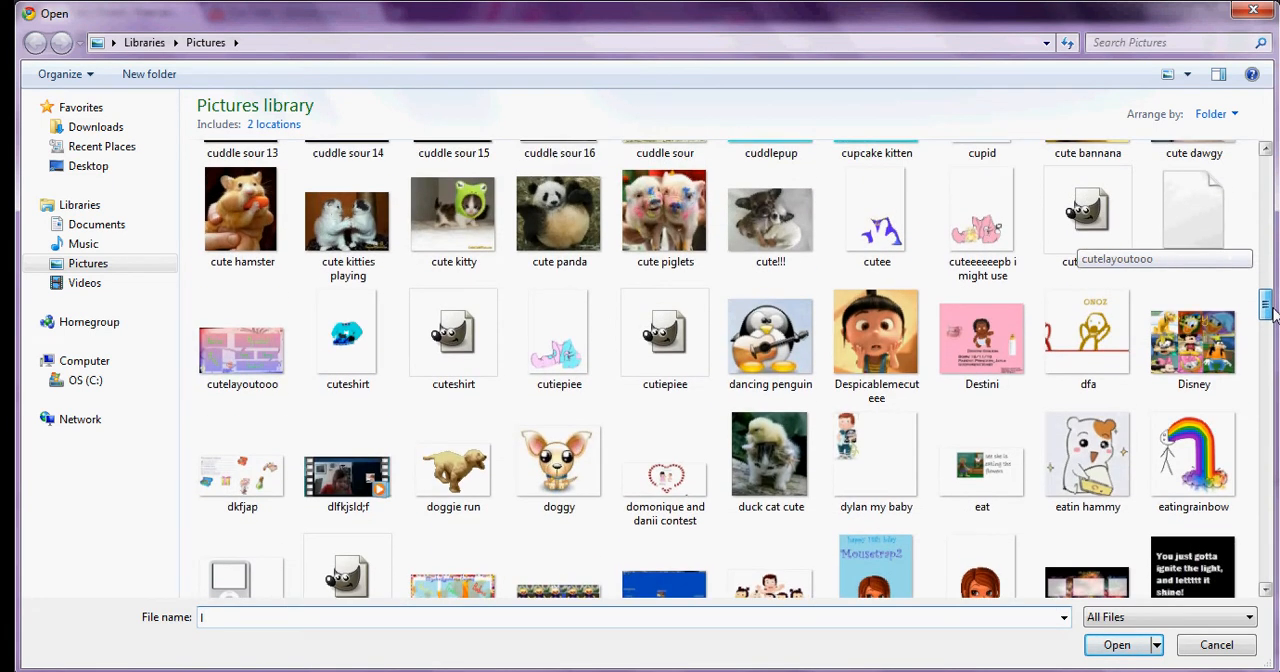
mouse_move(464, 366)
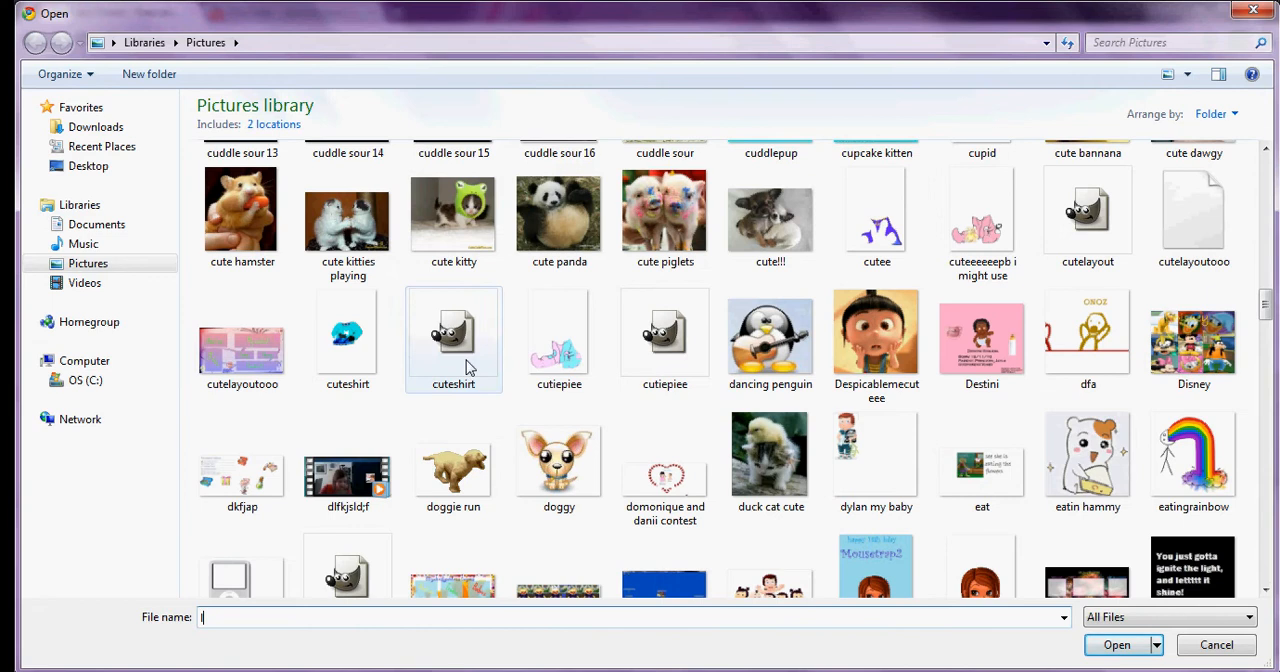
left_click(1116, 644)
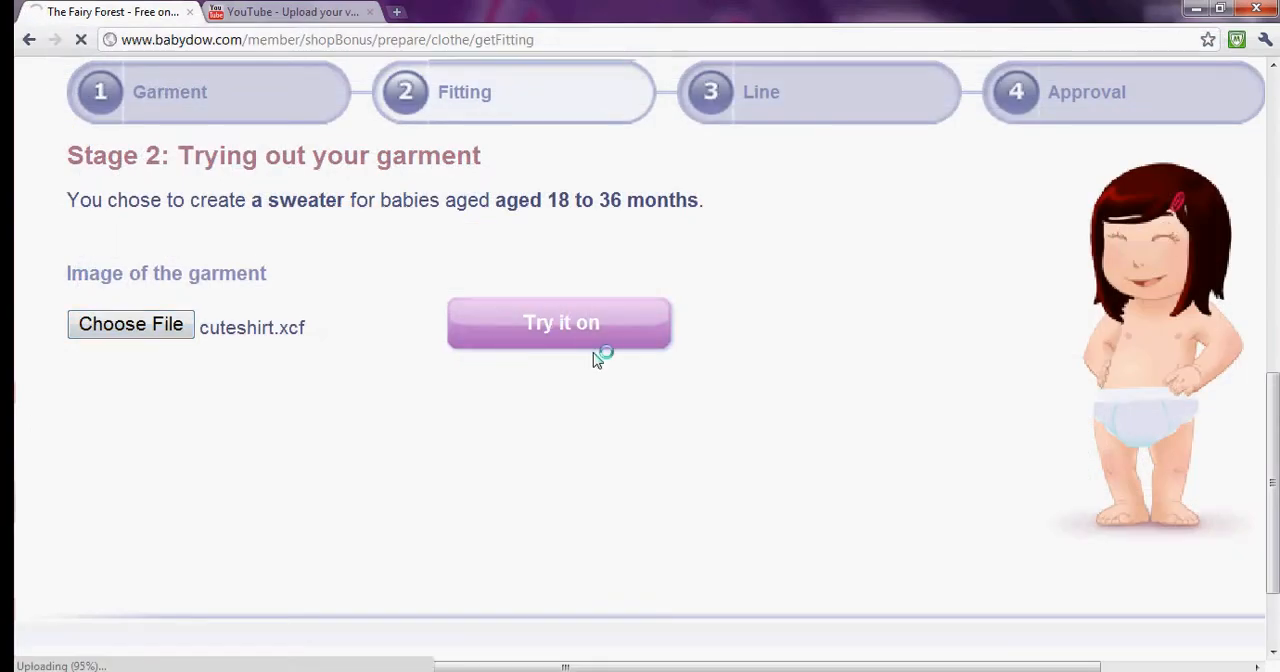
After the PNG-only error, upload cuteshirt.png instead and try it on the doll.
left_click(560, 322)
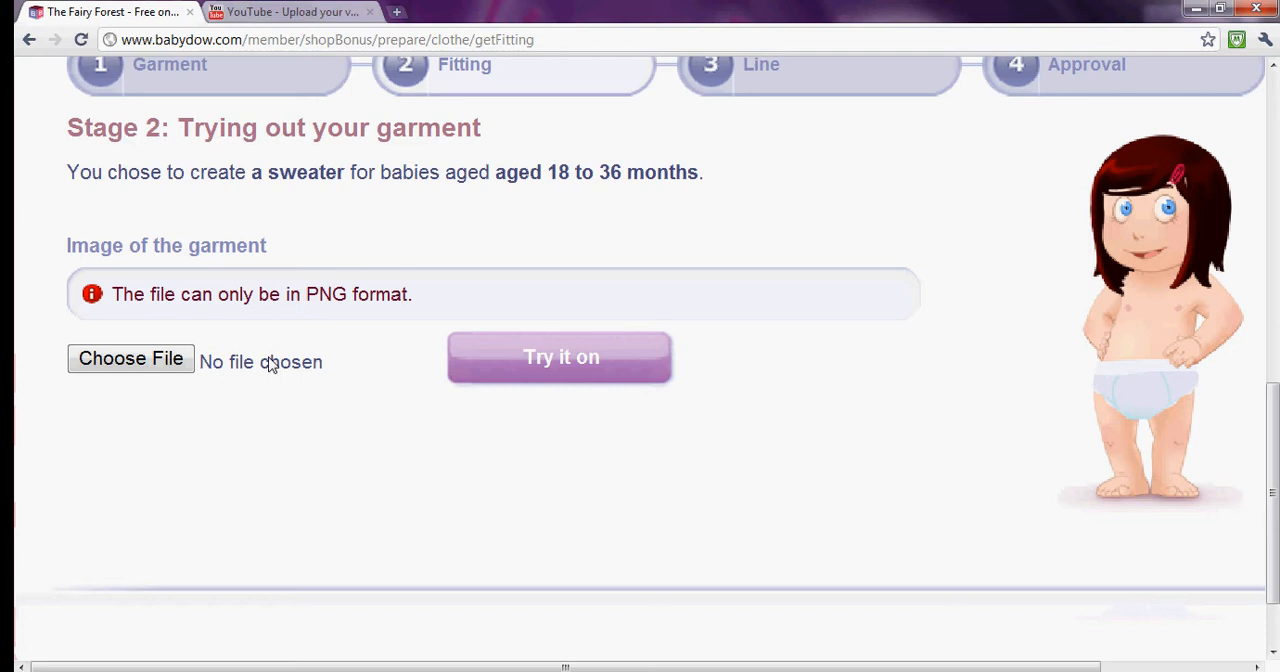
left_click(130, 358)
type("cuteshirt.png")
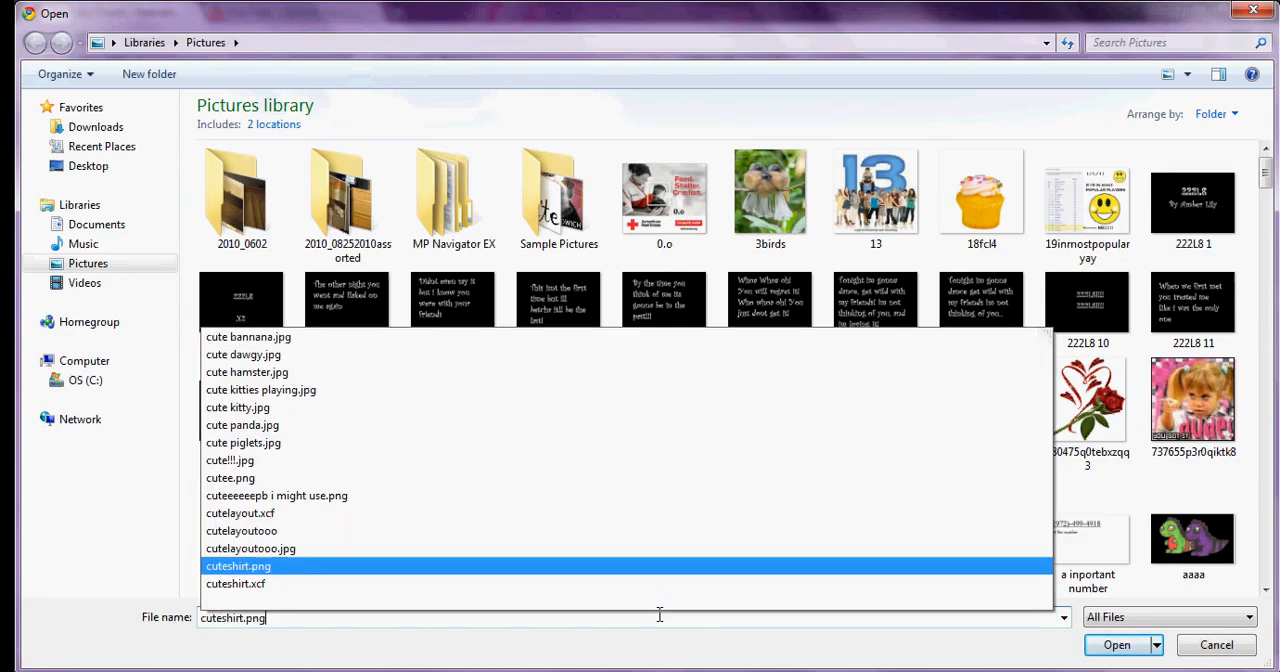
left_click(1116, 644)
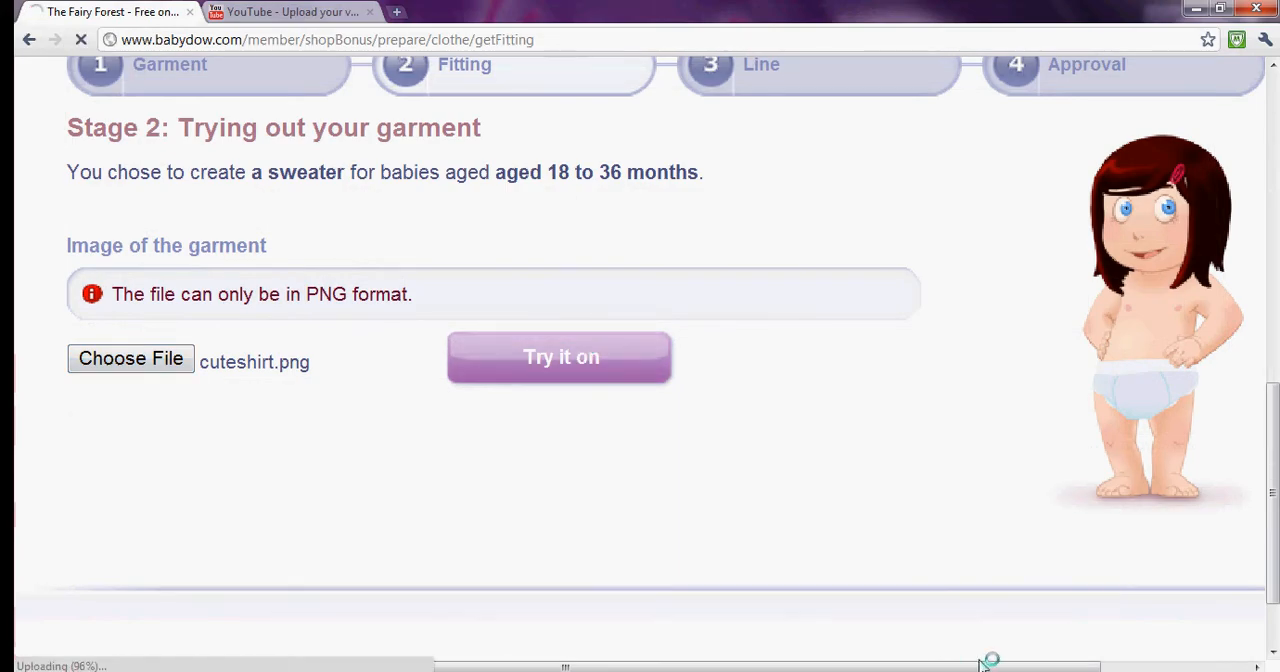
left_click(560, 356)
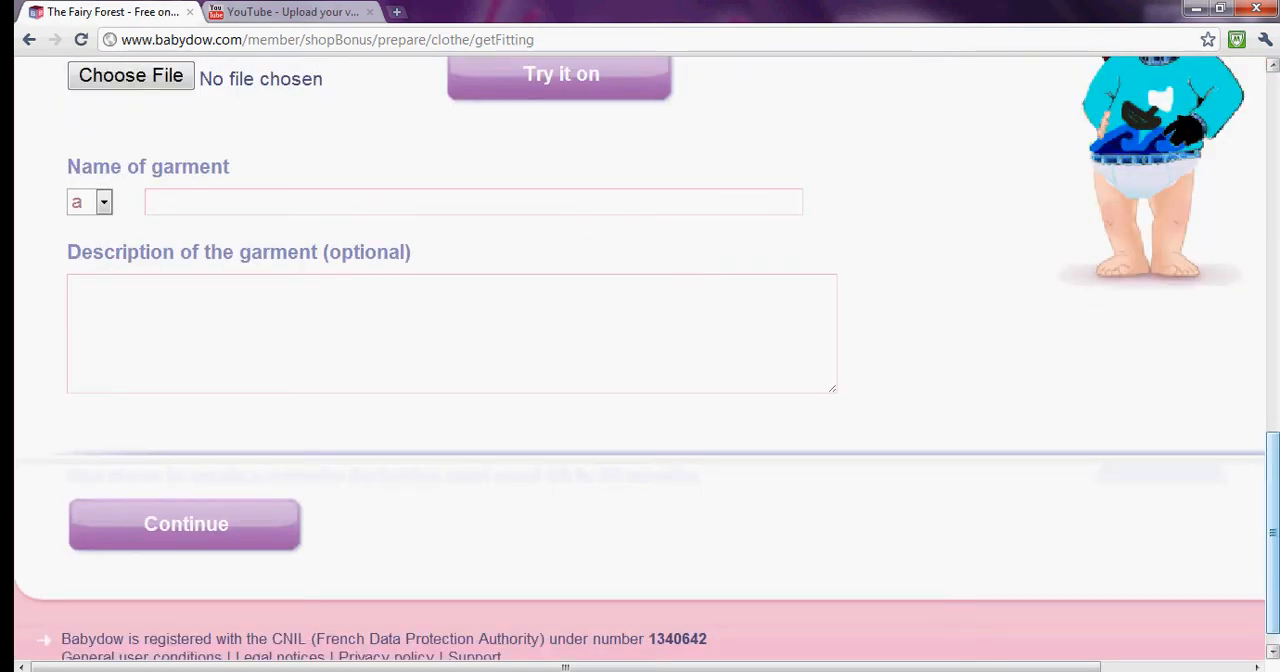
Zoom the page back out to 120% to show the full fitting form.
scroll("up", 3)
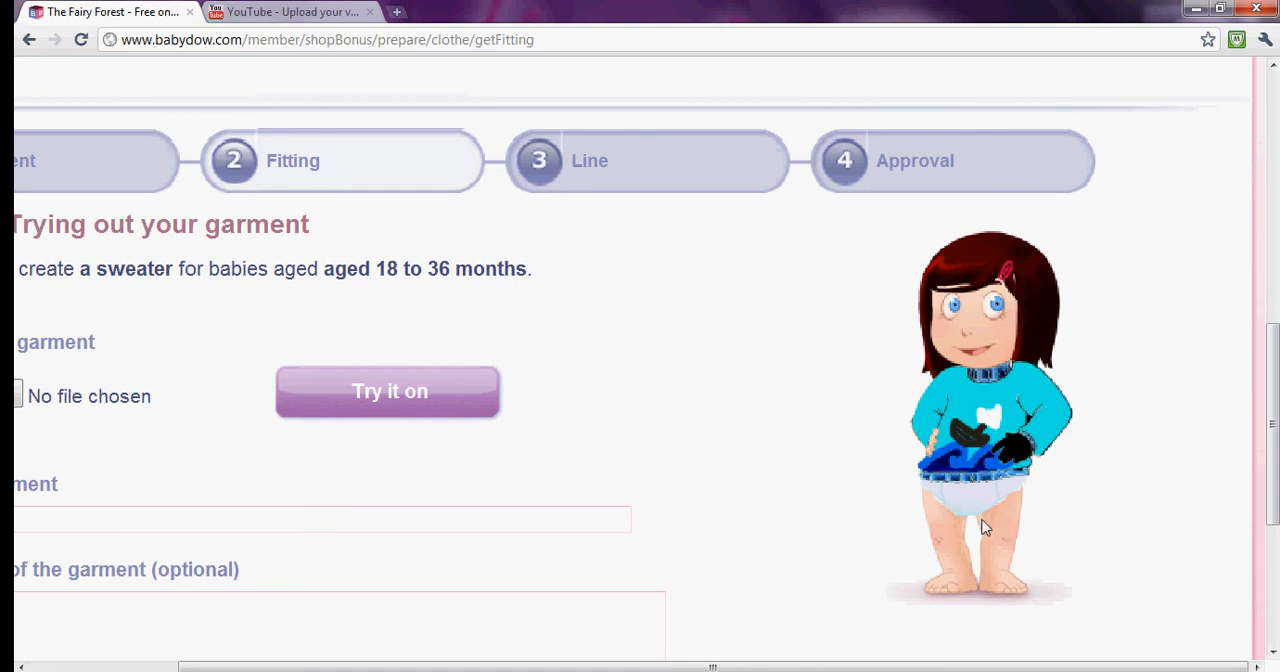
mouse_move(1024, 456)
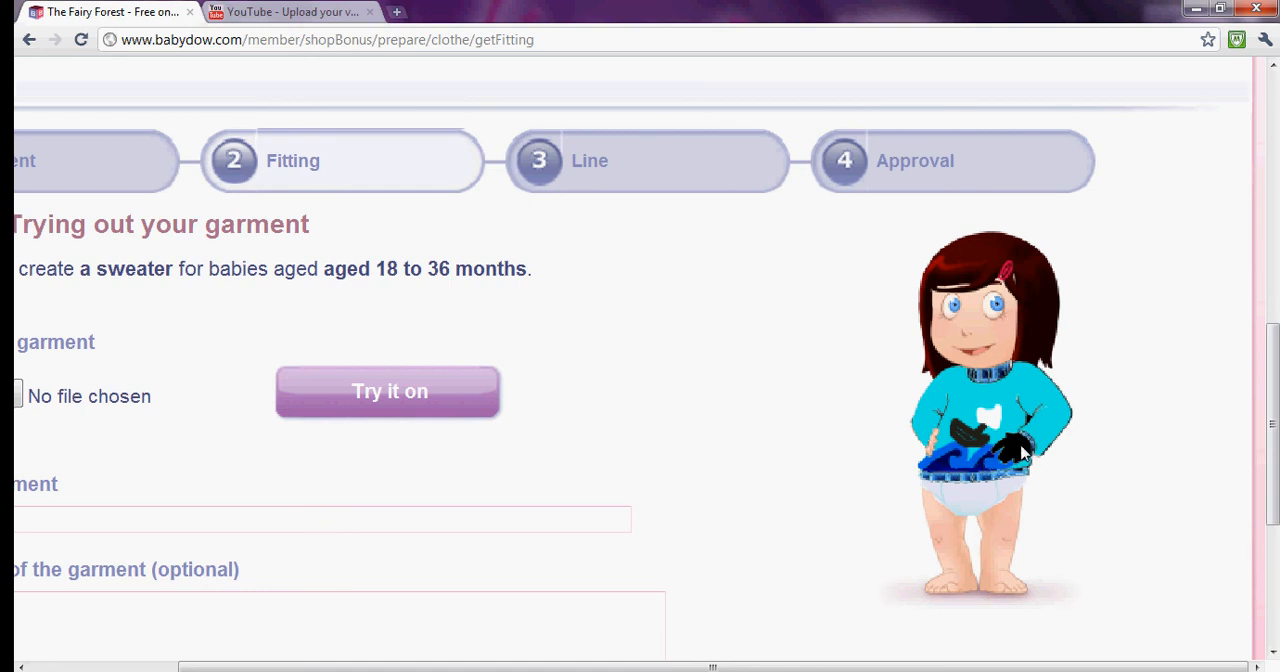
mouse_move(1072, 444)
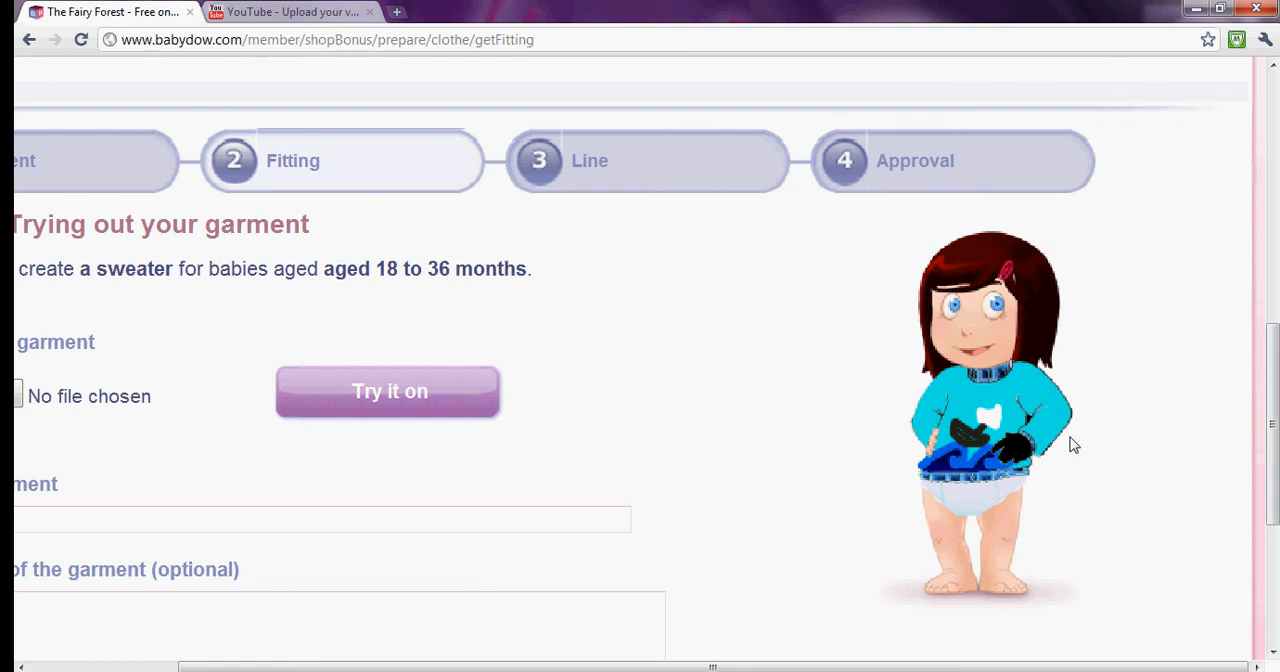
left_click(1268, 40)
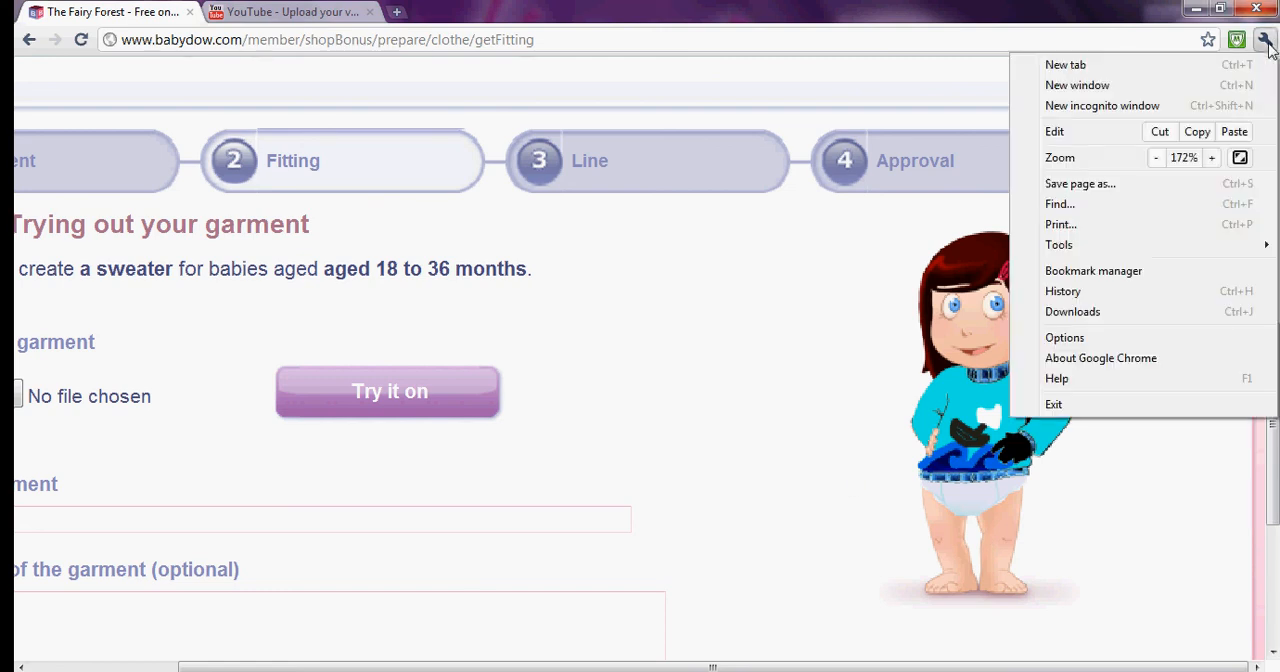
left_click(1156, 156)
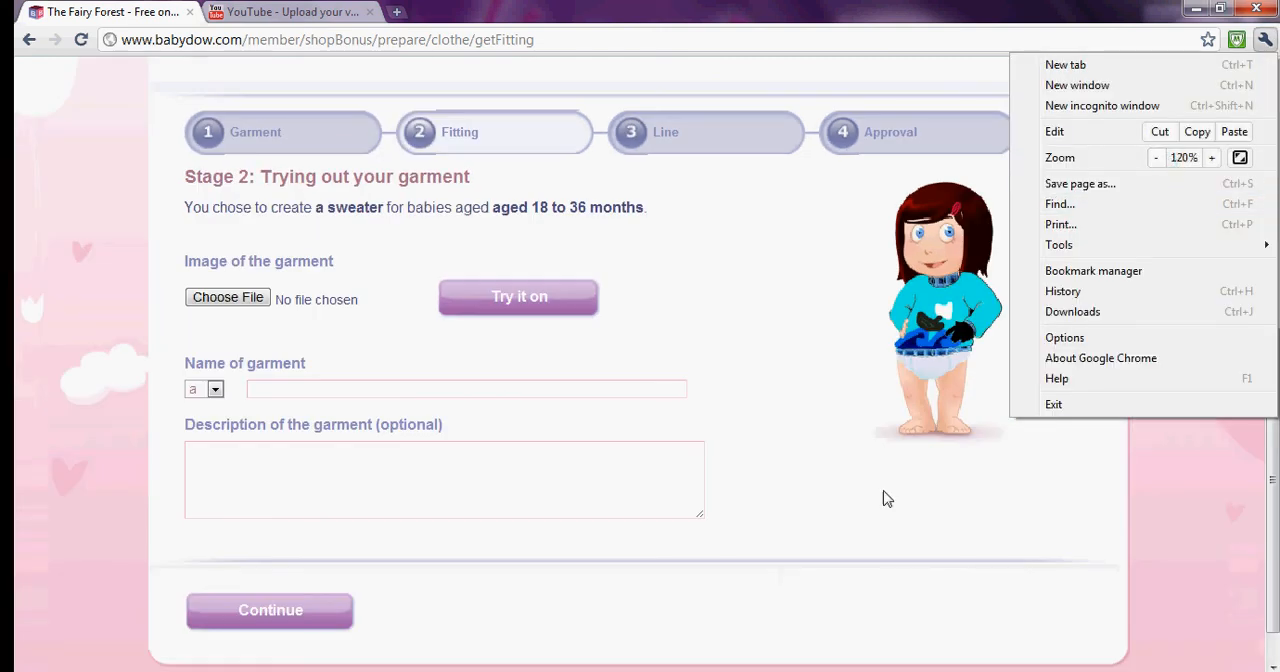